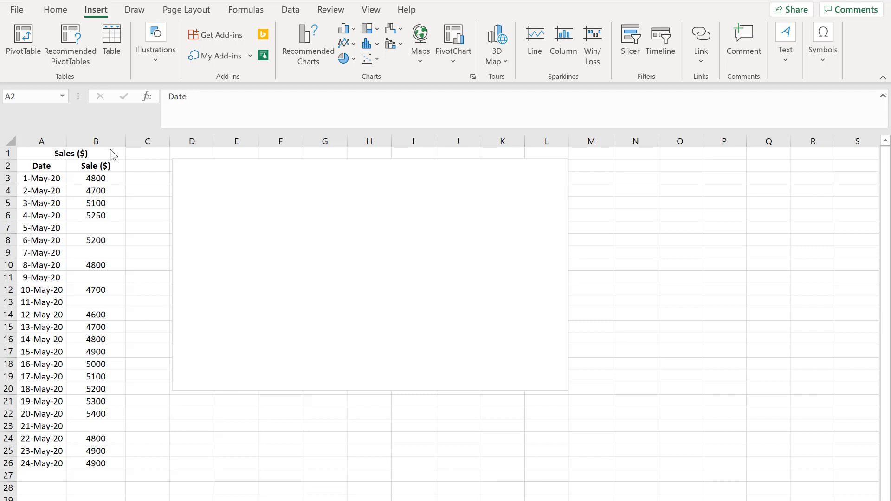
{"action": "mouse_move", "coordinate": [106, 163]}
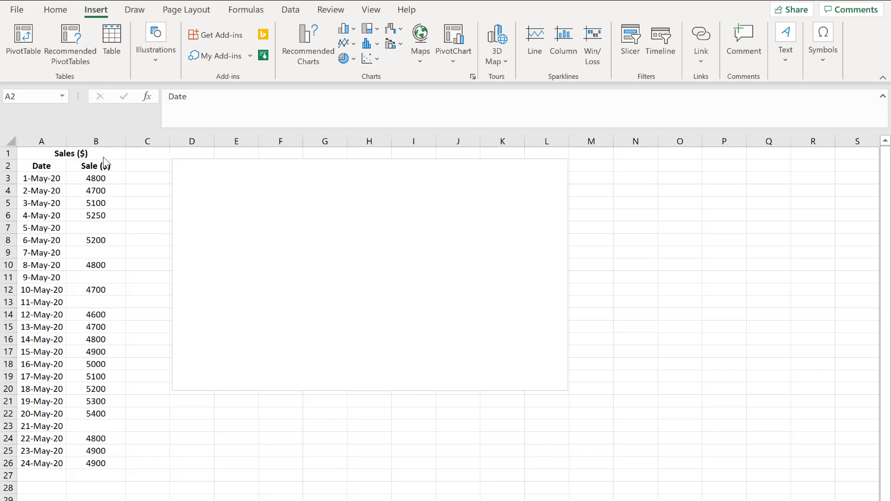
Select the Date and Sale ($) data from the headers down to row 26.
{"action": "left_click", "coordinate": [40, 166]}
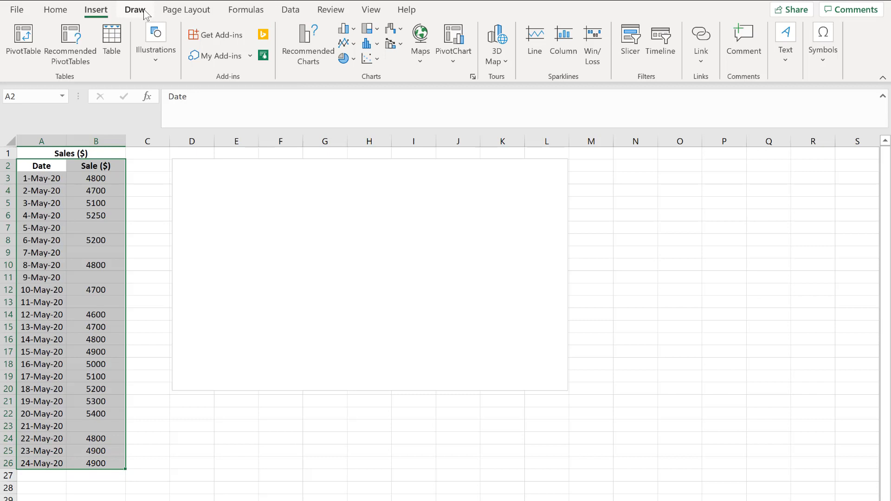
{"action": "mouse_move", "coordinate": [96, 10]}
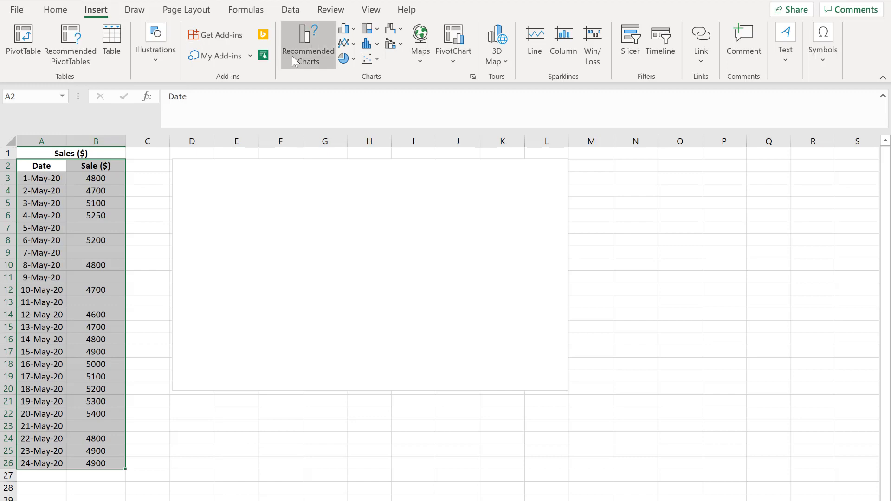
{"action": "mouse_move", "coordinate": [307, 45]}
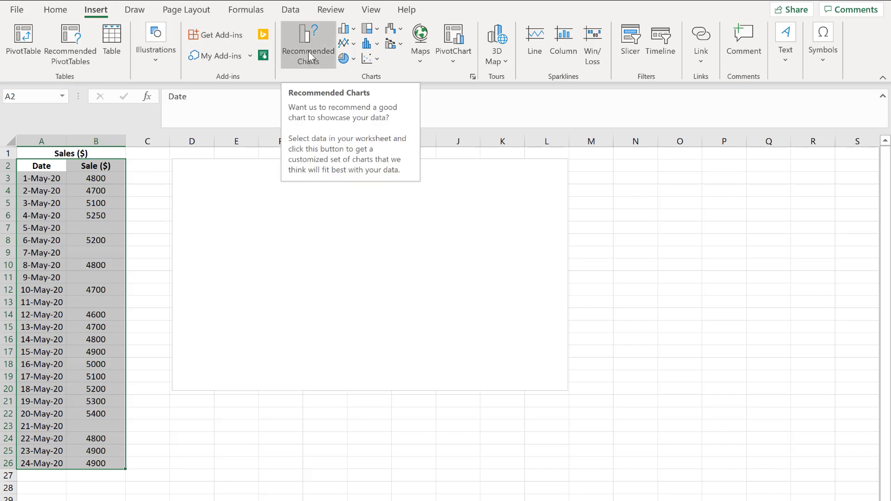
Insert the recommended Line chart of the daily Sale ($) values.
{"action": "left_click", "coordinate": [308, 44]}
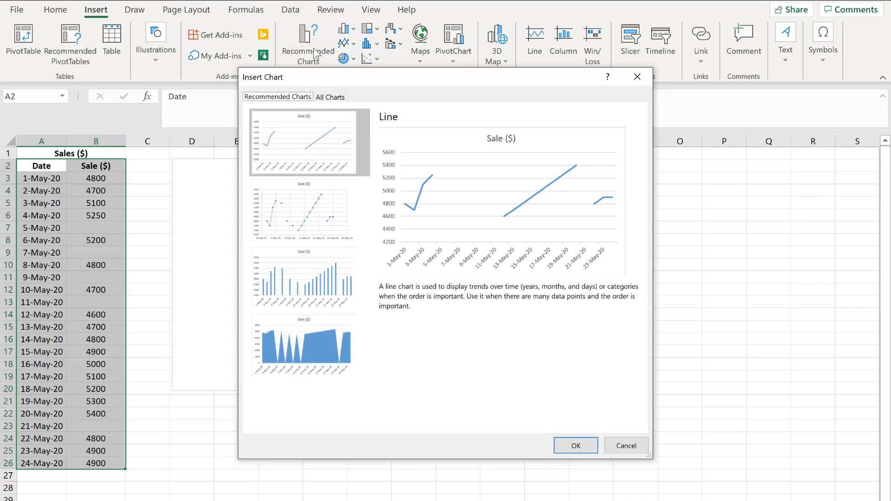
{"action": "mouse_move", "coordinate": [335, 150]}
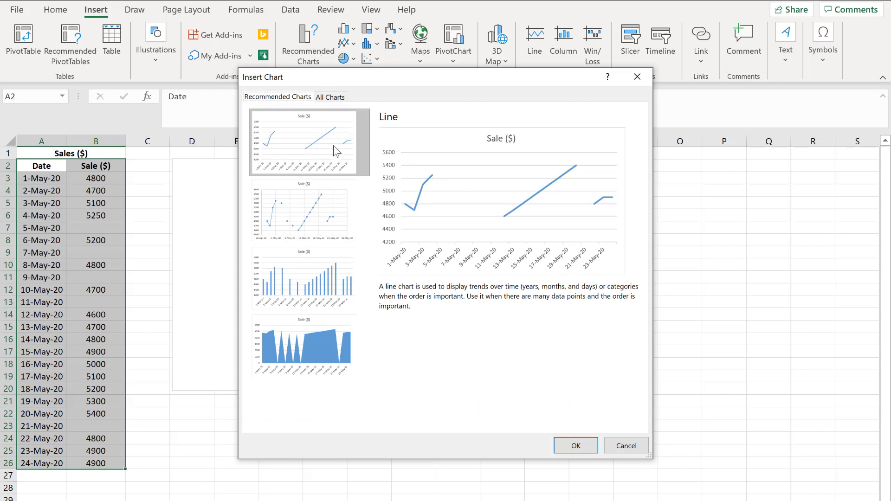
{"action": "mouse_move", "coordinate": [595, 407]}
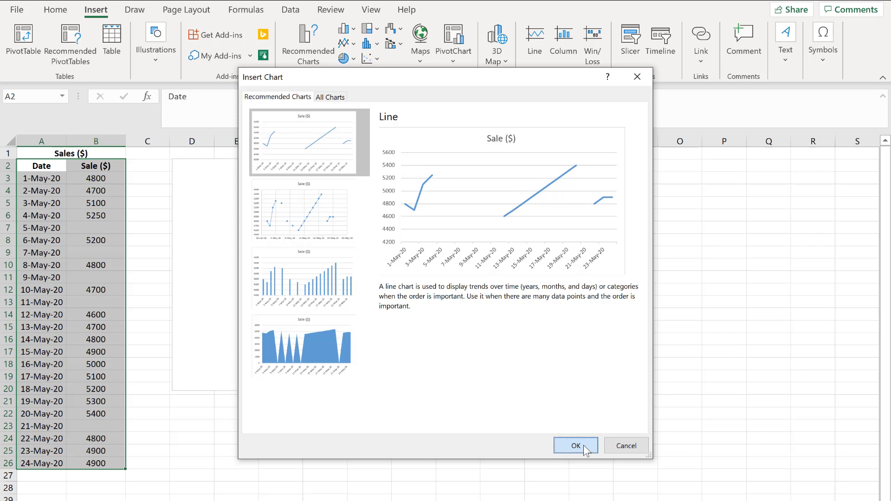
{"action": "left_click", "coordinate": [575, 445]}
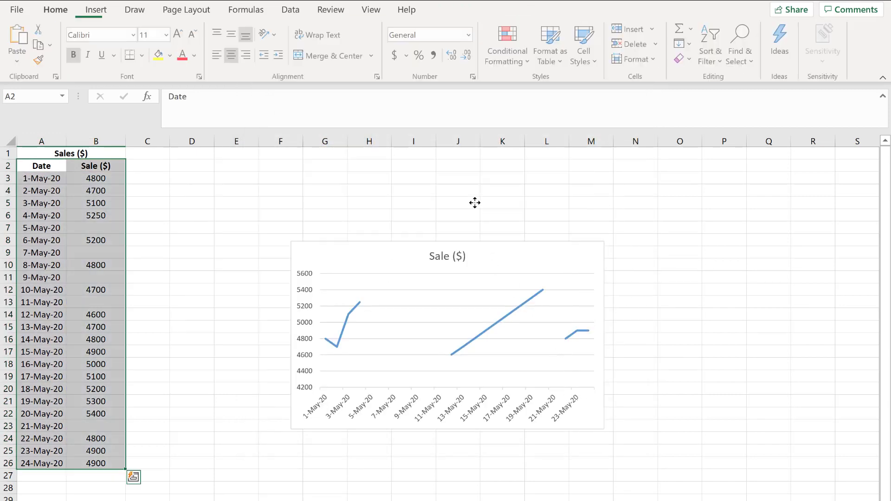
Enlarge the chart to span columns E to O and select its Sale ($) series.
{"action": "left_click", "coordinate": [446, 334]}
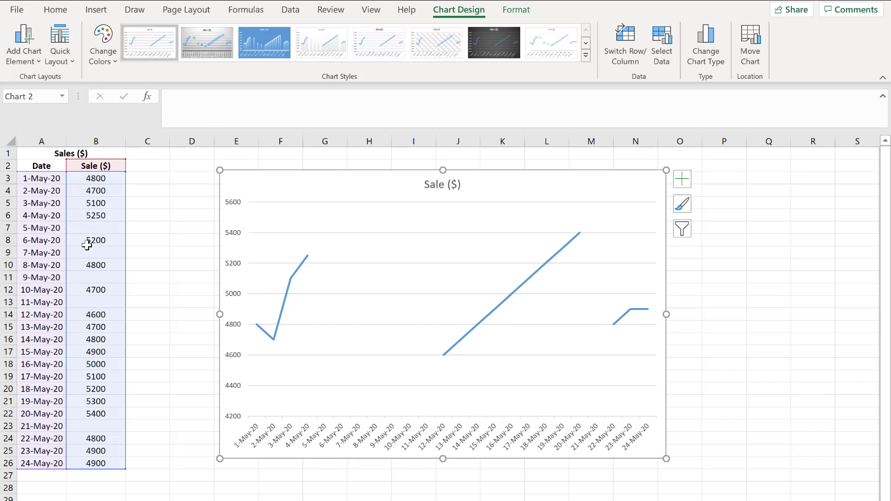
{"action": "mouse_move", "coordinate": [300, 419]}
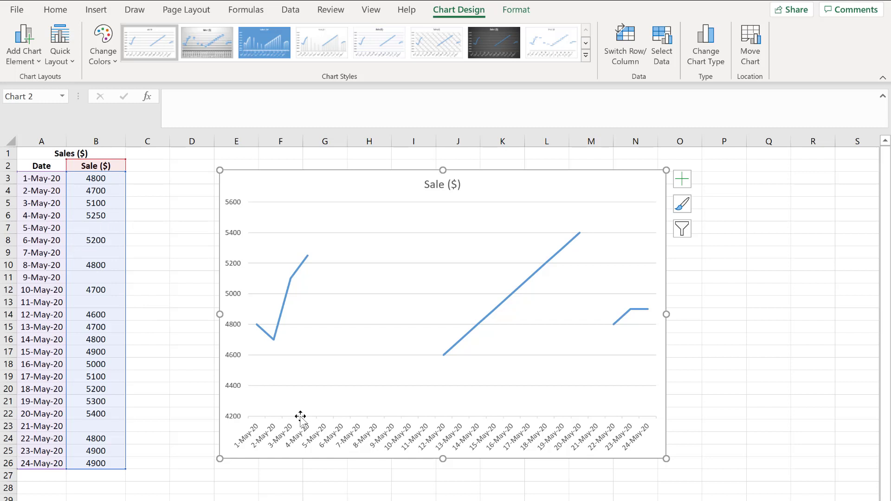
{"action": "mouse_move", "coordinate": [327, 433]}
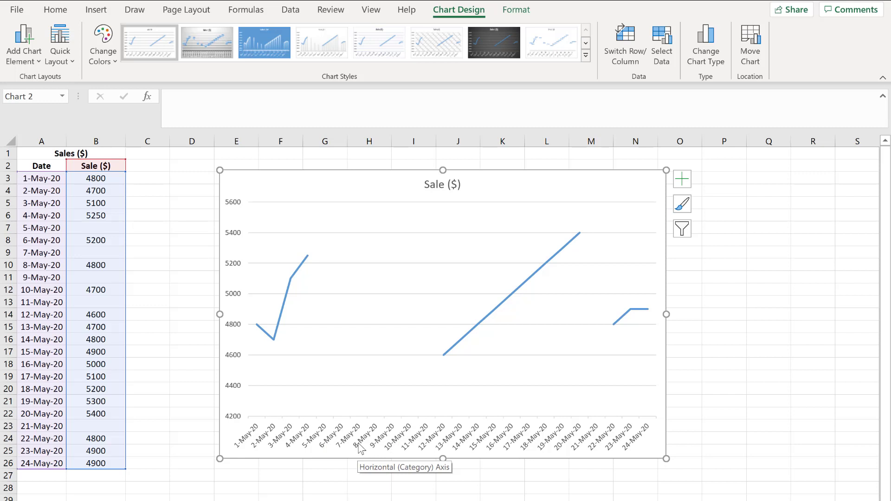
{"action": "mouse_move", "coordinate": [345, 329]}
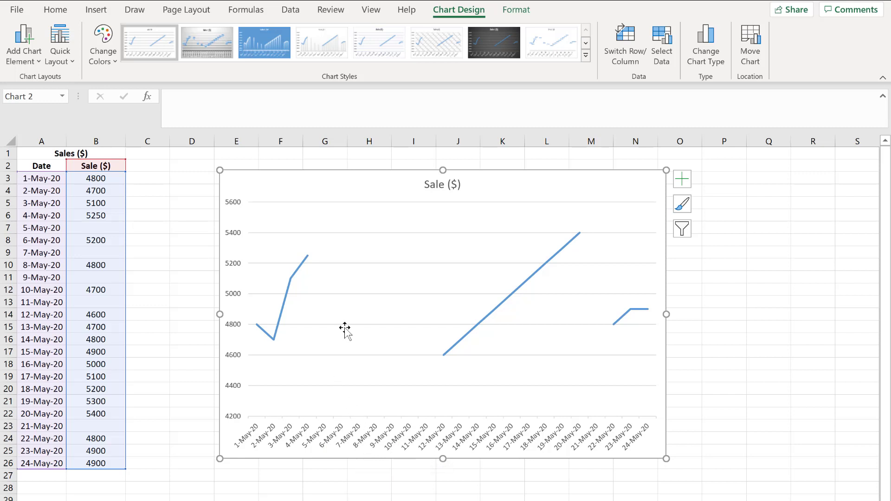
{"action": "left_click", "coordinate": [489, 321]}
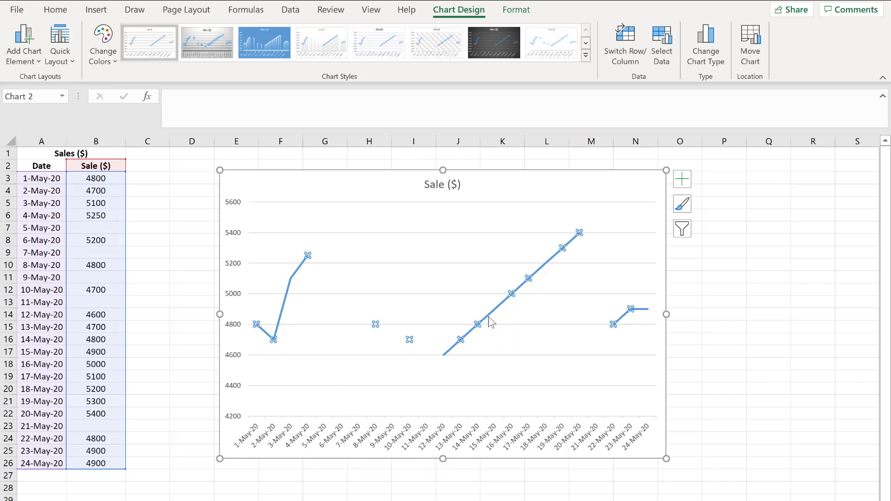
{"action": "left_click", "coordinate": [491, 321]}
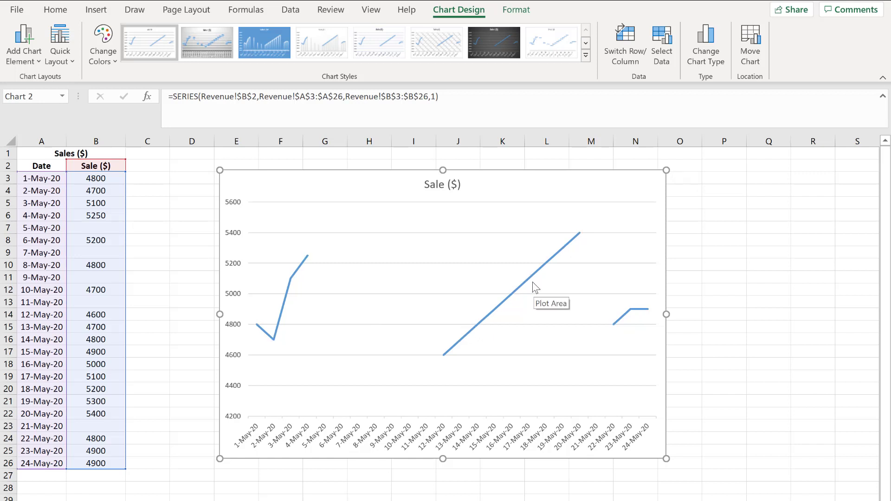
{"action": "left_click", "coordinate": [531, 287]}
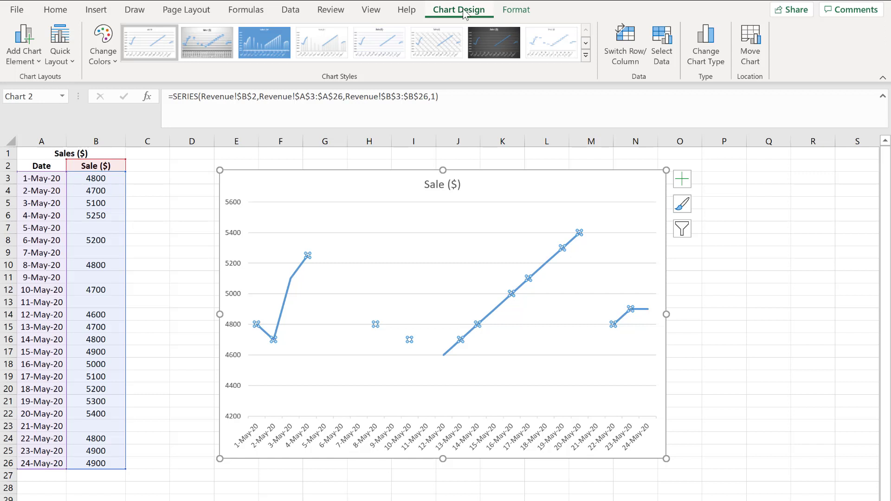
In Select Data's Hidden and Empty Cells settings, plot empty cells as Zero.
{"action": "left_click", "coordinate": [661, 45]}
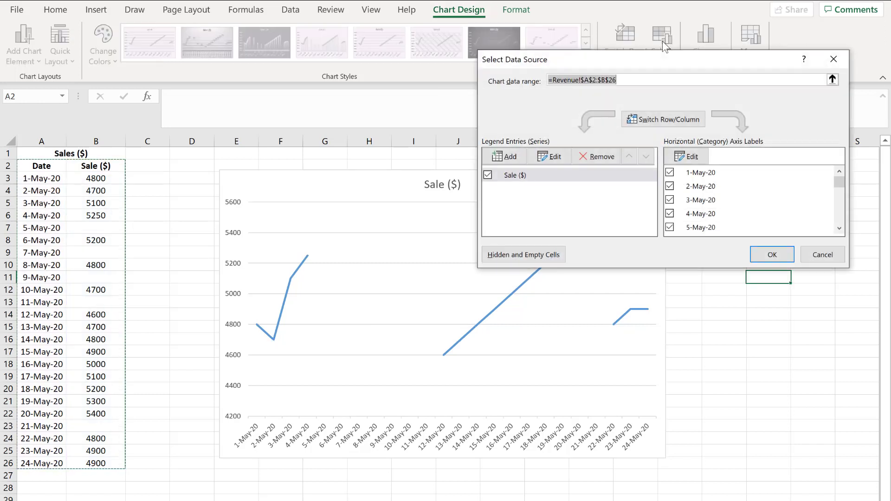
{"action": "mouse_move", "coordinate": [494, 236]}
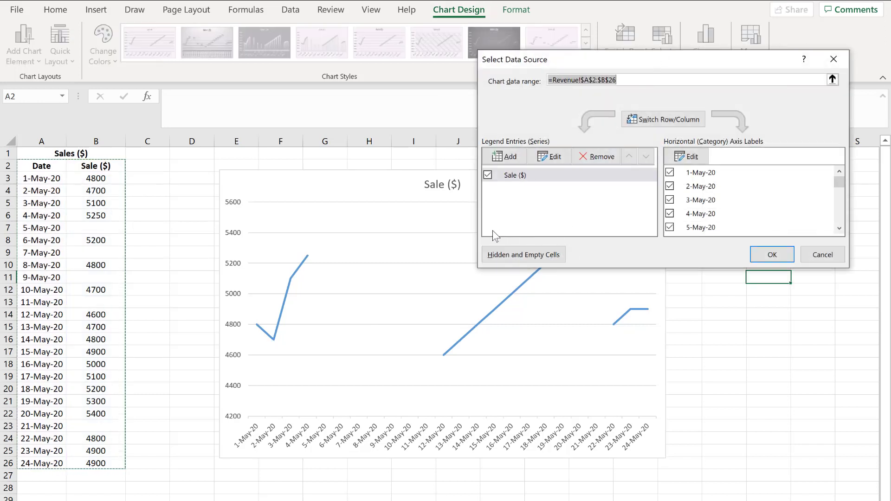
{"action": "mouse_move", "coordinate": [539, 278]}
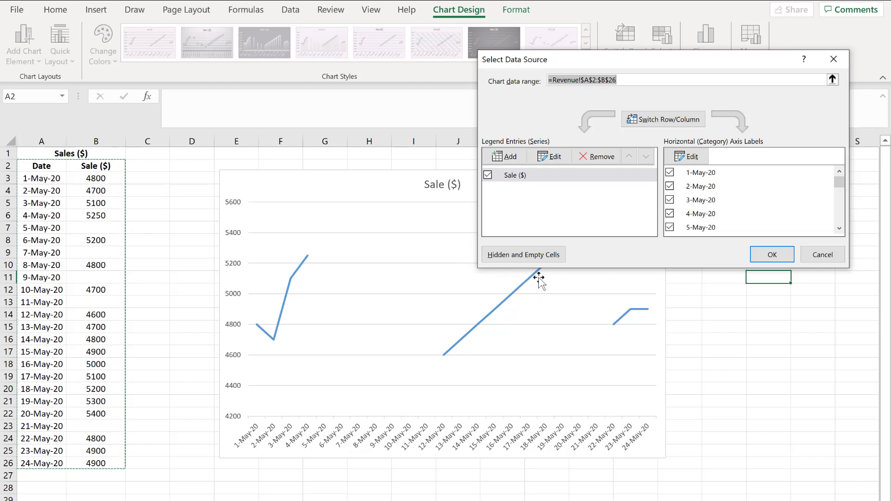
{"action": "mouse_move", "coordinate": [523, 254]}
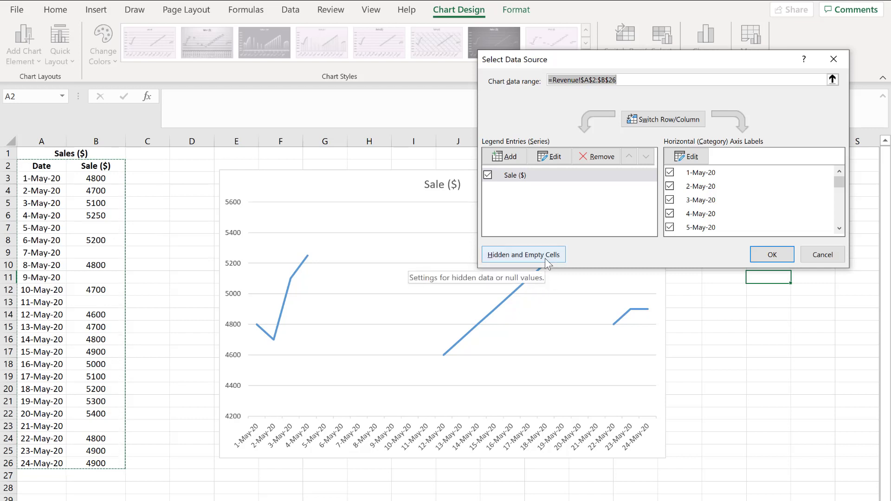
{"action": "left_click", "coordinate": [523, 254]}
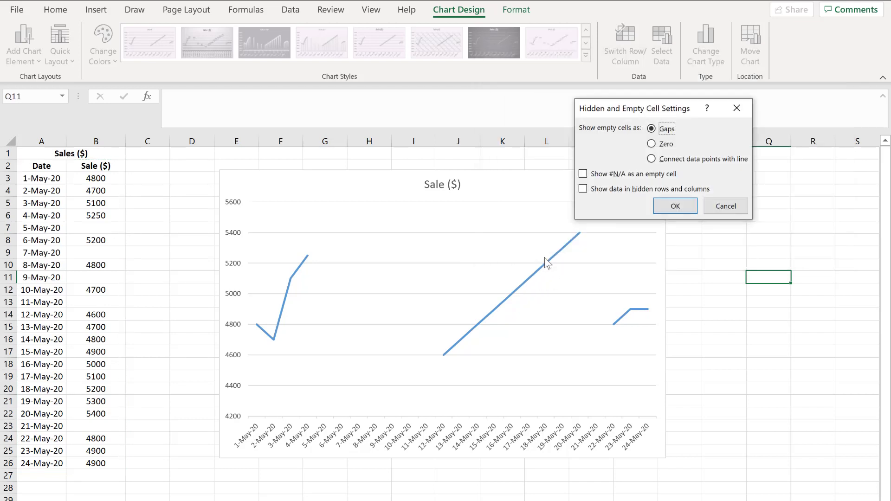
{"action": "mouse_move", "coordinate": [662, 116]}
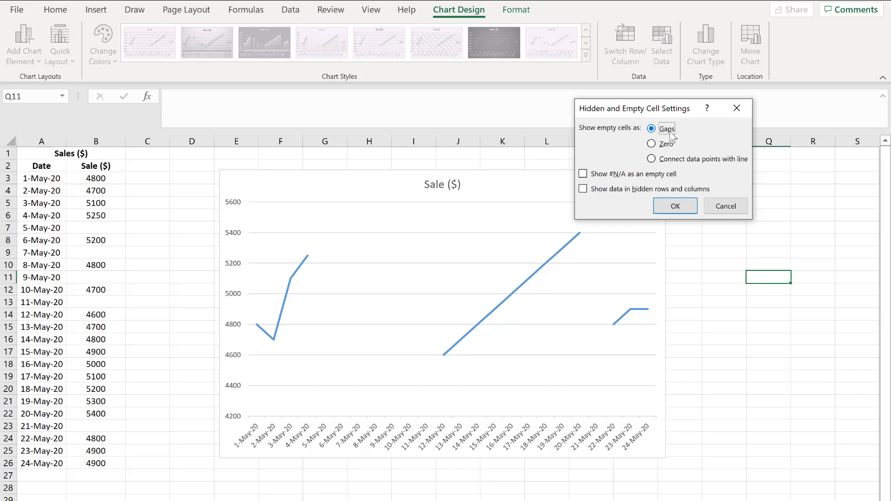
{"action": "mouse_move", "coordinate": [483, 276]}
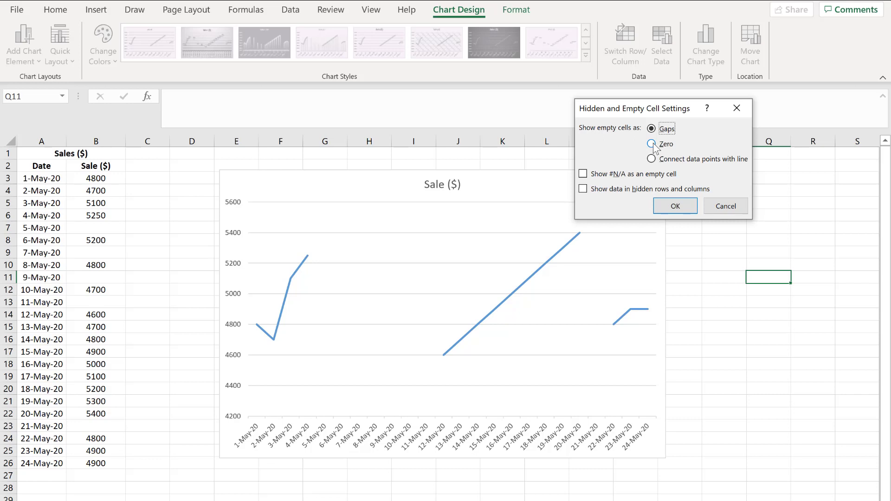
{"action": "left_click", "coordinate": [651, 144]}
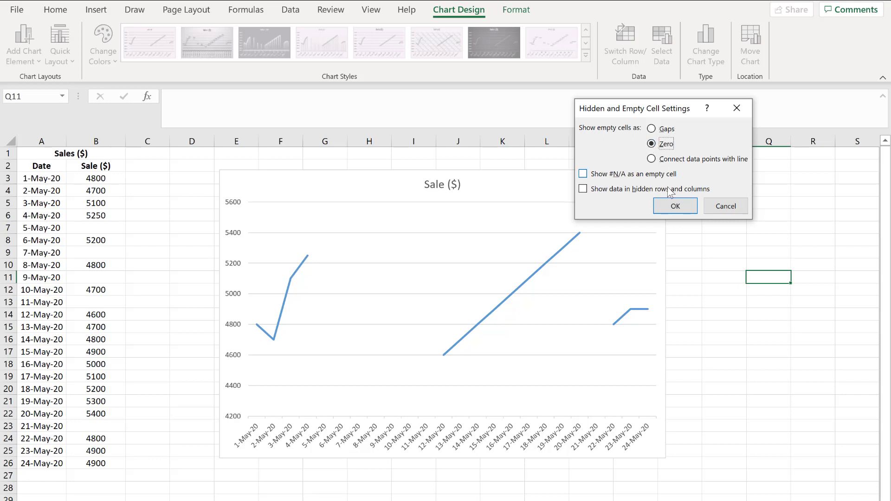
{"action": "left_click", "coordinate": [675, 205]}
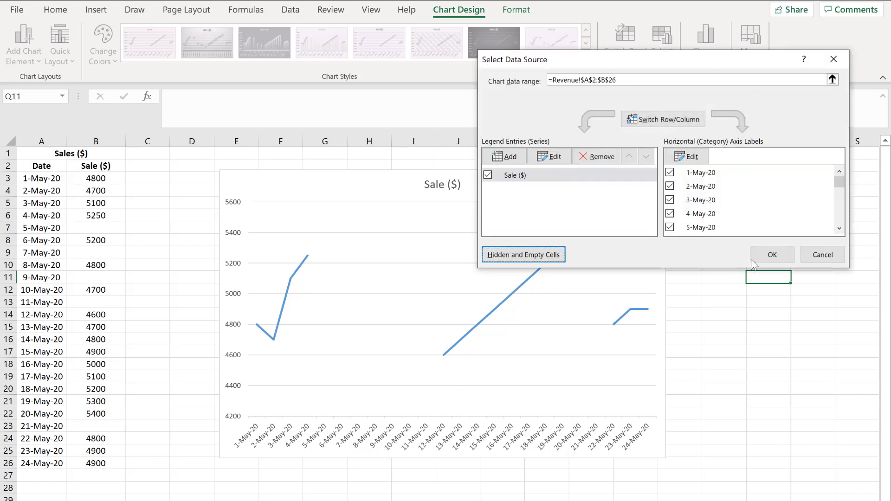
{"action": "left_click", "coordinate": [772, 255]}
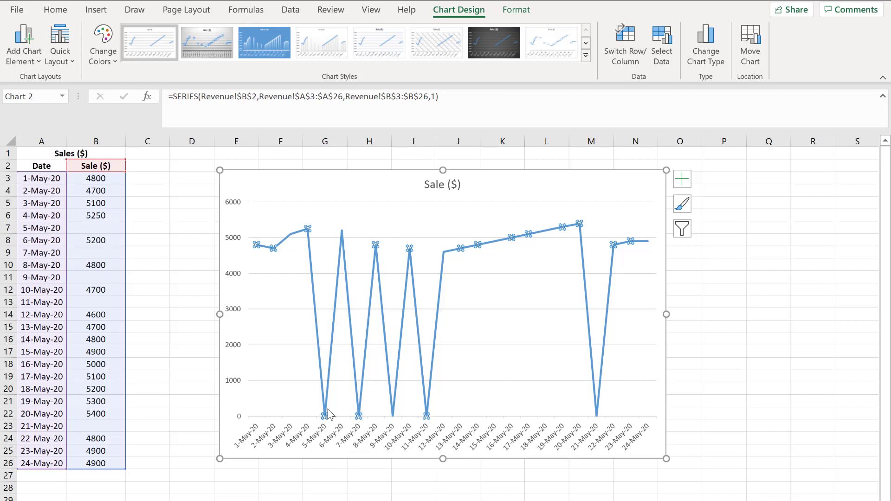
{"action": "mouse_move", "coordinate": [393, 284]}
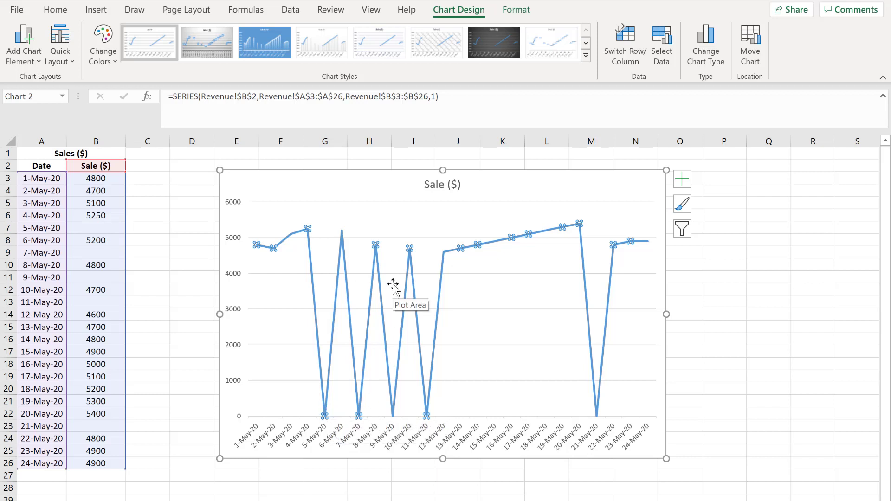
{"action": "mouse_move", "coordinate": [451, 271]}
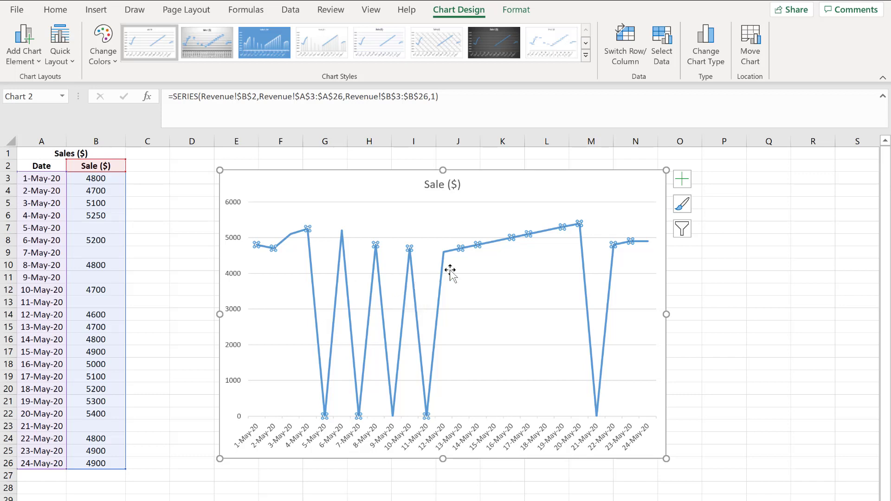
{"action": "mouse_move", "coordinate": [661, 45]}
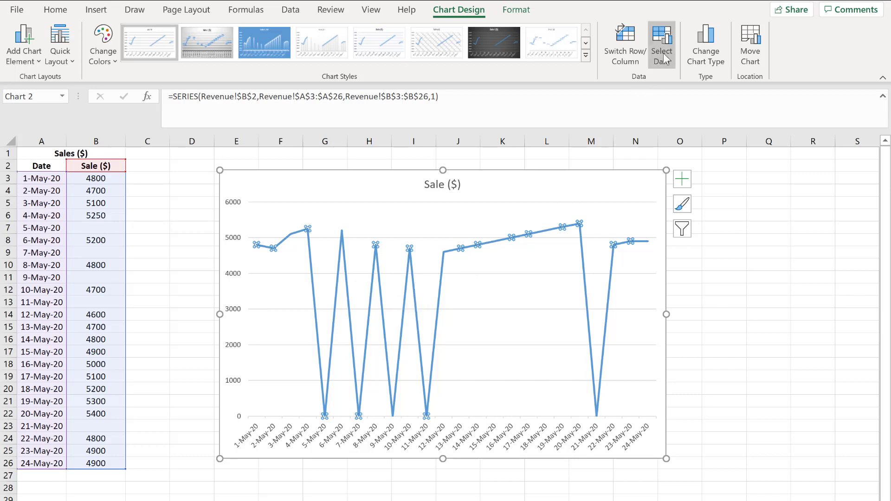
Change Hidden and Empty Cells to Connect data points with line and apply it.
{"action": "left_click", "coordinate": [660, 42]}
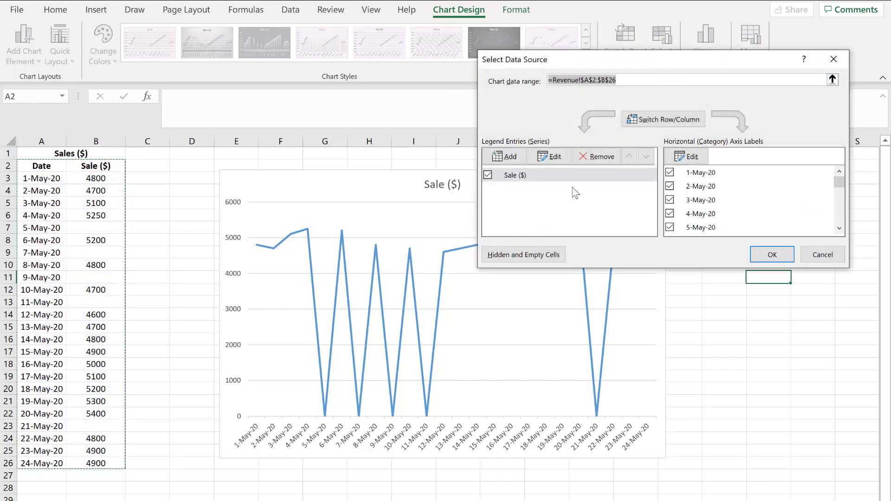
{"action": "left_click", "coordinate": [523, 253]}
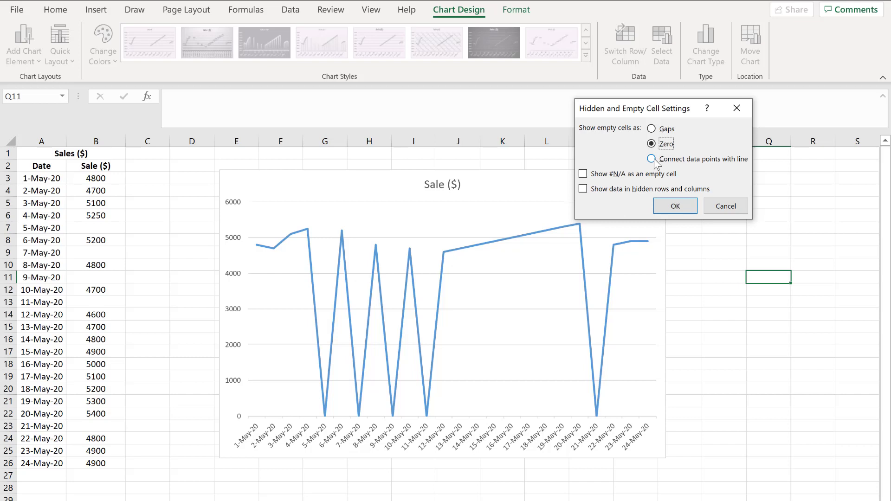
{"action": "left_click", "coordinate": [650, 159]}
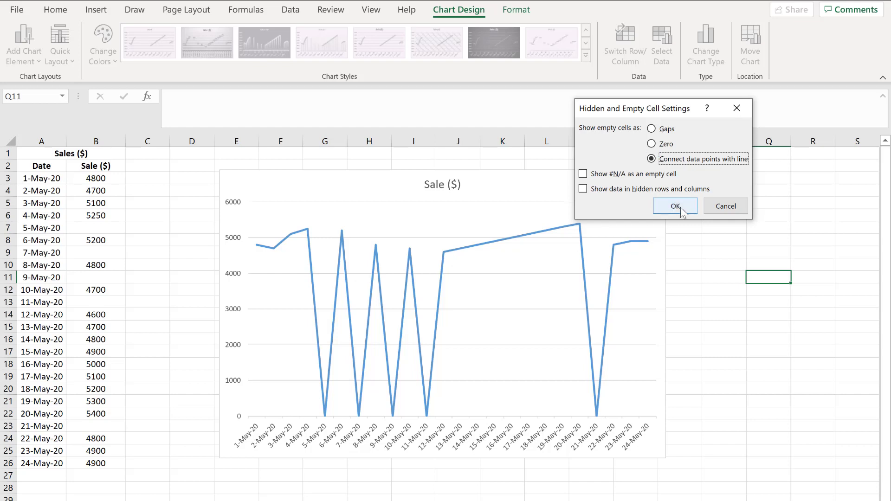
{"action": "left_click", "coordinate": [675, 205]}
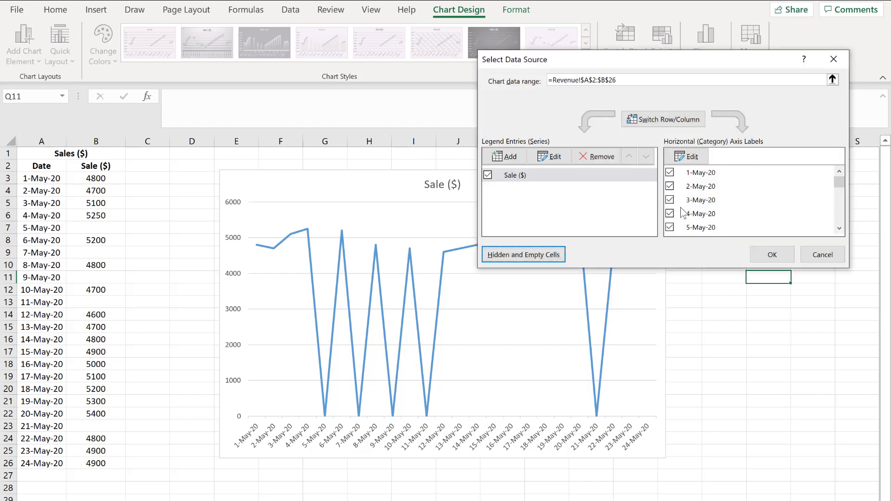
{"action": "left_click", "coordinate": [770, 254]}
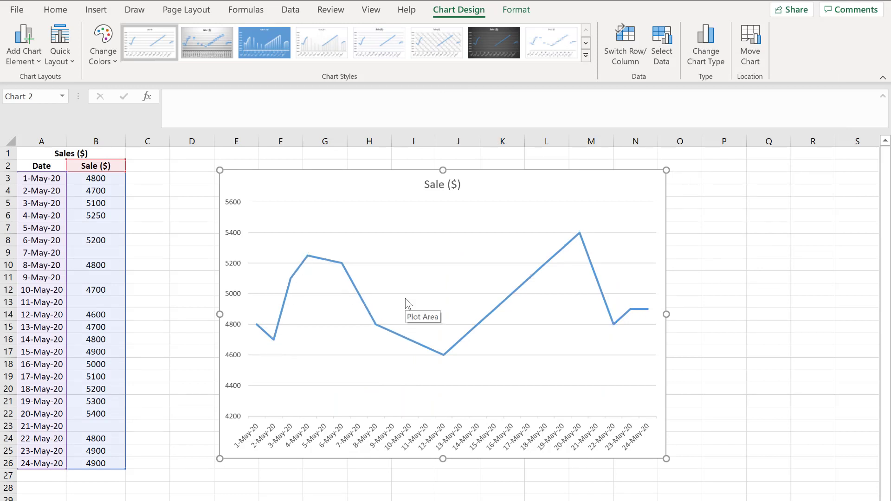
{"action": "mouse_move", "coordinate": [317, 271]}
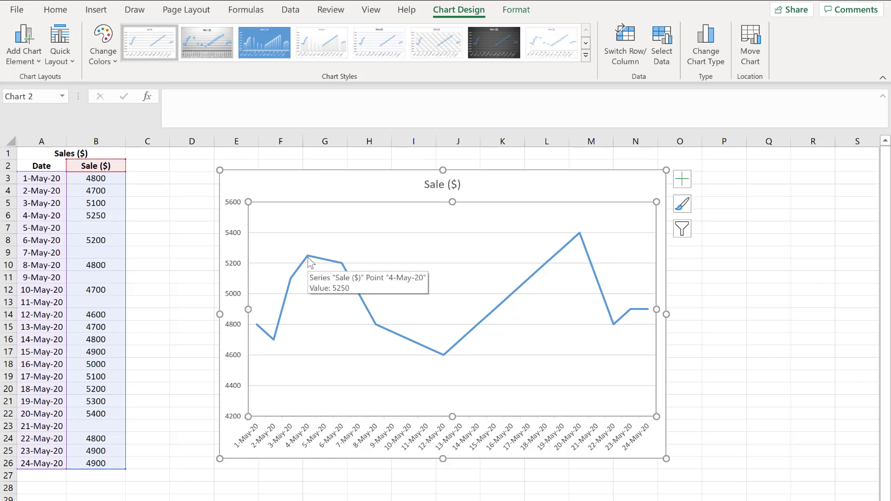
{"action": "left_click", "coordinate": [308, 256]}
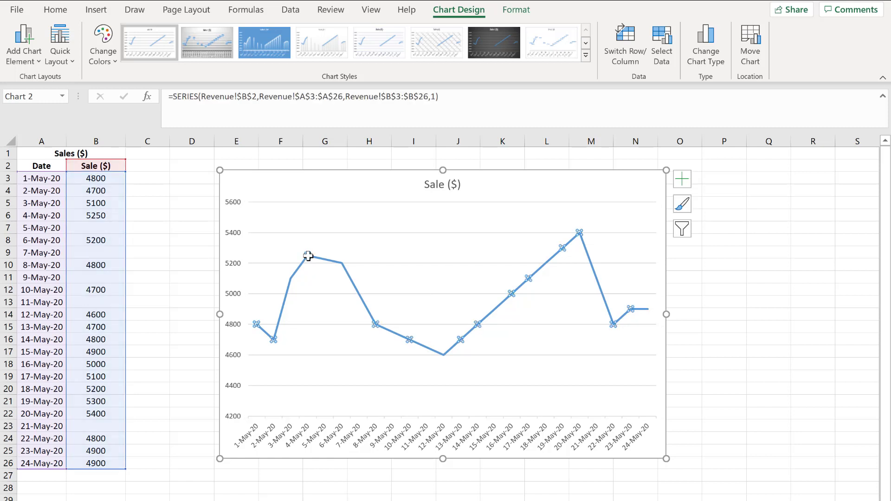
{"action": "mouse_move", "coordinate": [308, 256]}
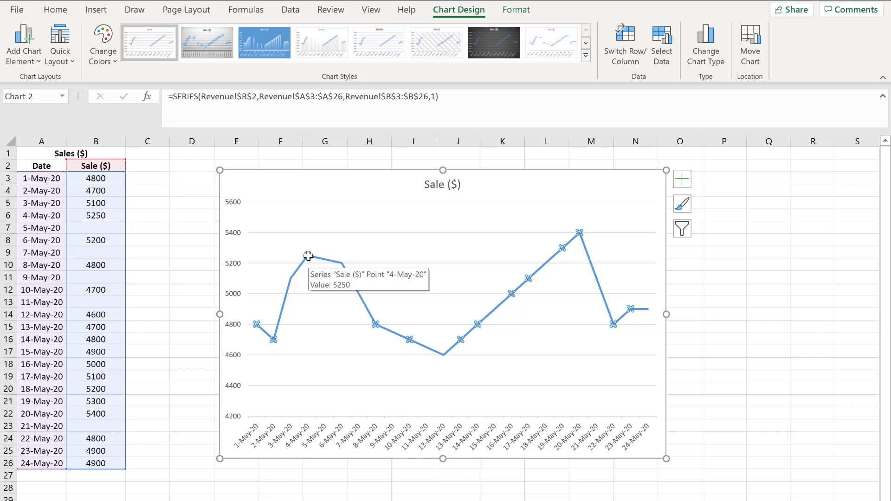
{"action": "mouse_move", "coordinate": [329, 267]}
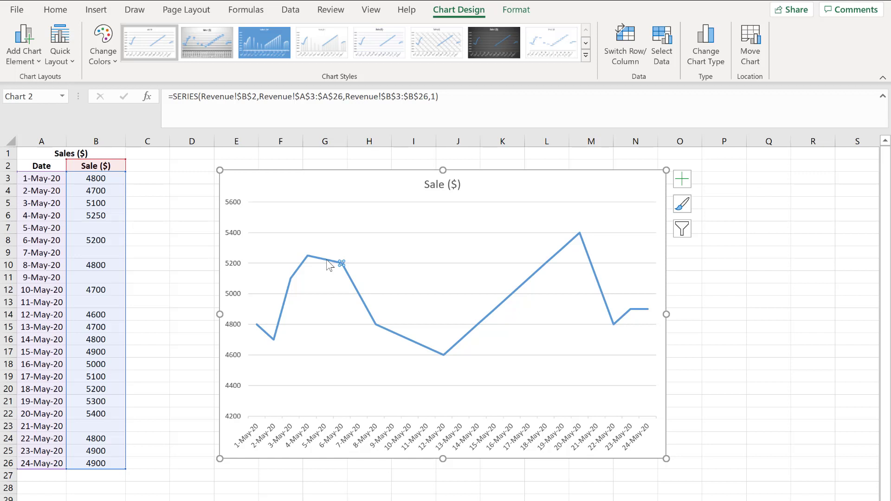
{"action": "mouse_move", "coordinate": [126, 229]}
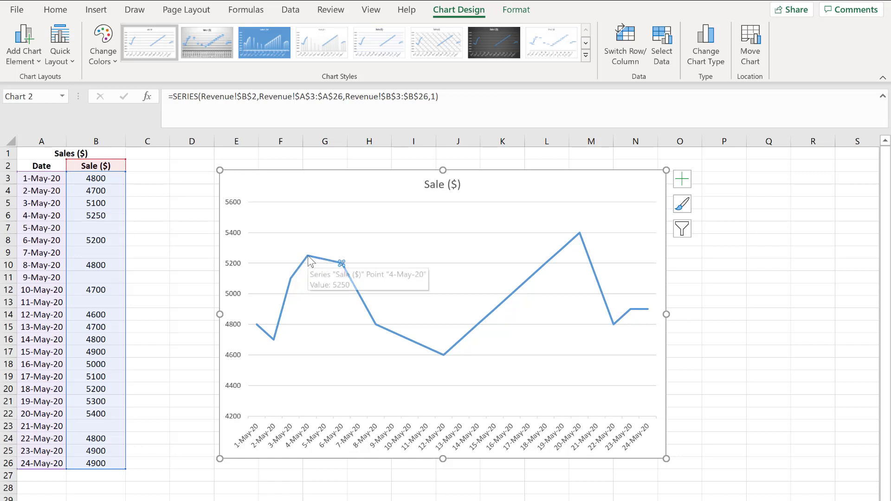
{"action": "mouse_move", "coordinate": [311, 262]}
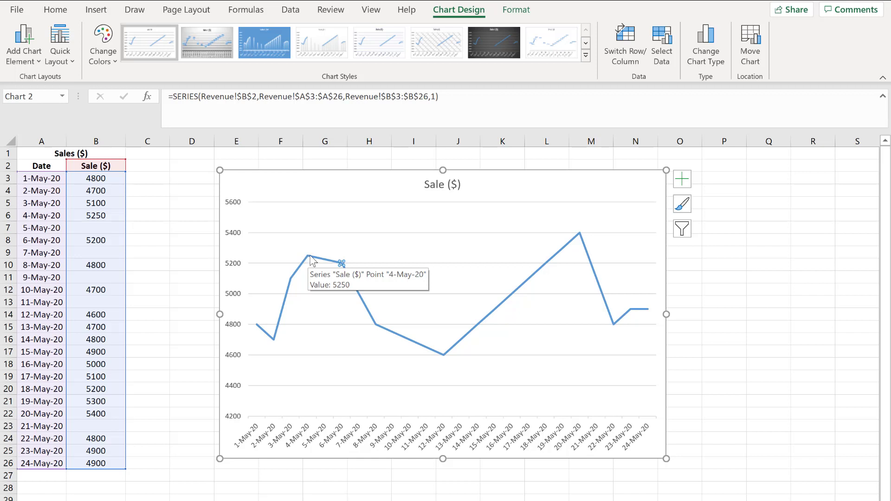
{"action": "mouse_move", "coordinate": [309, 257]}
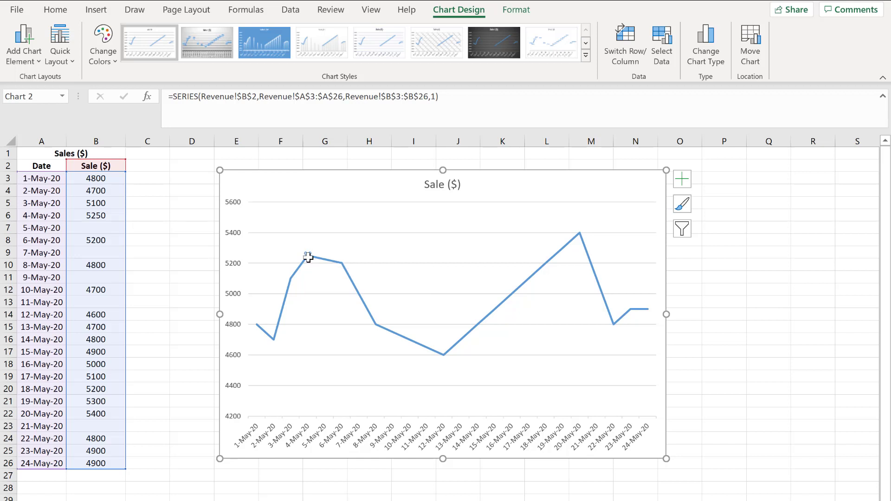
{"action": "mouse_move", "coordinate": [341, 267]}
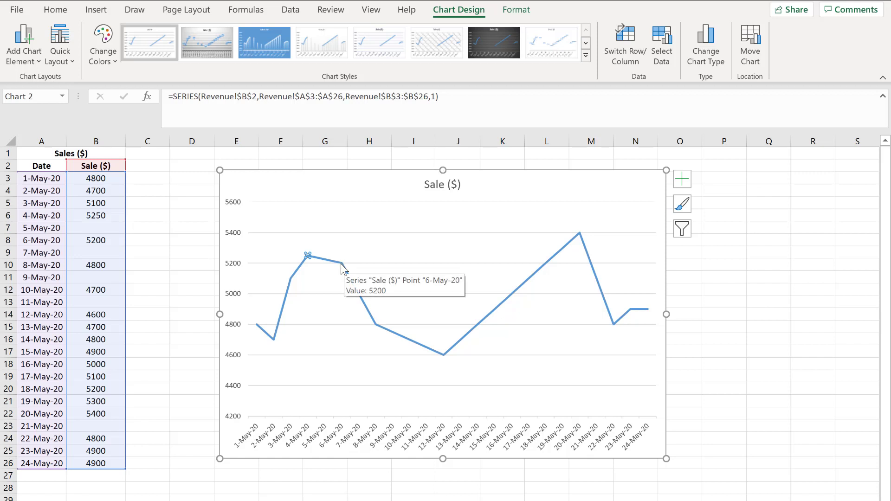